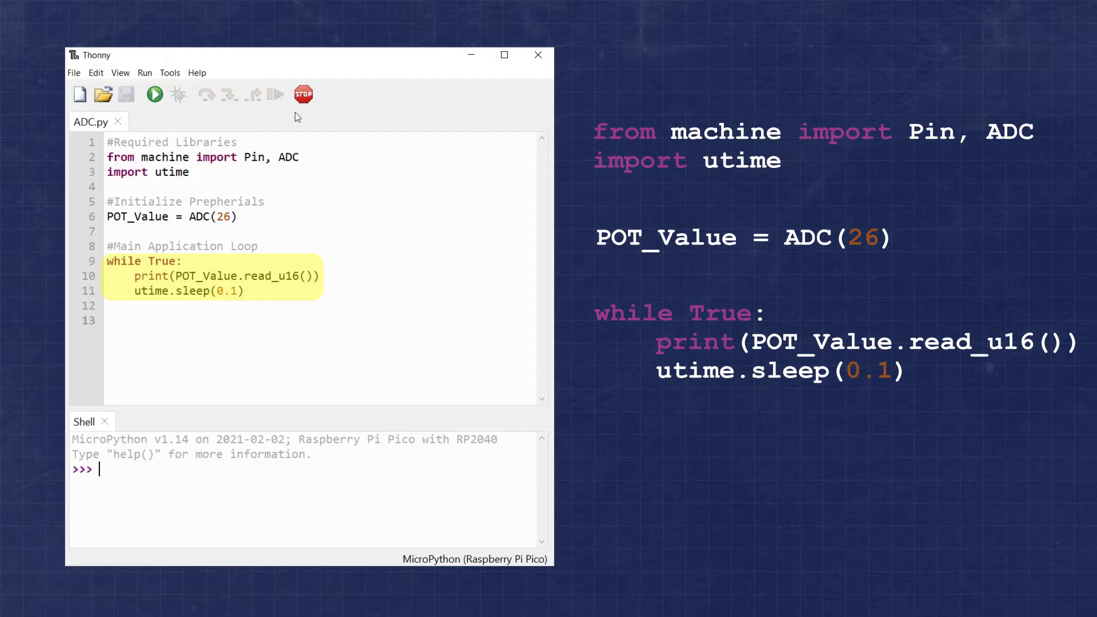
Step: Run ADC.py so the shell prints raw pin 26 readings around 384-400
{"action": "left_click", "coordinate": [154, 94]}
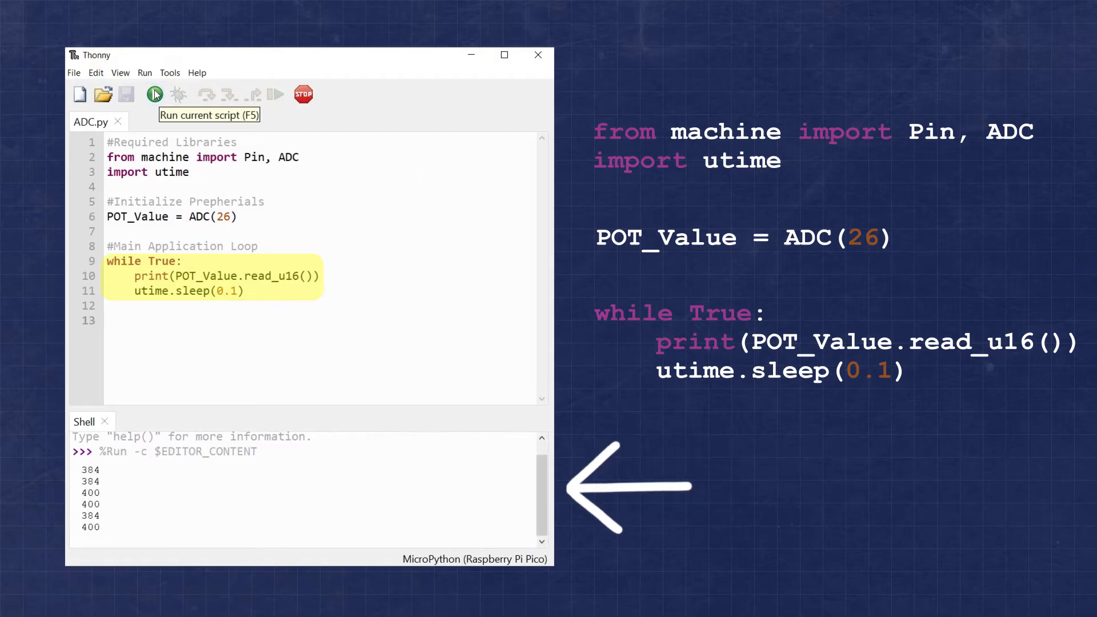
{"action": "scroll", "scroll_direction": "down", "scroll_amount": 3}
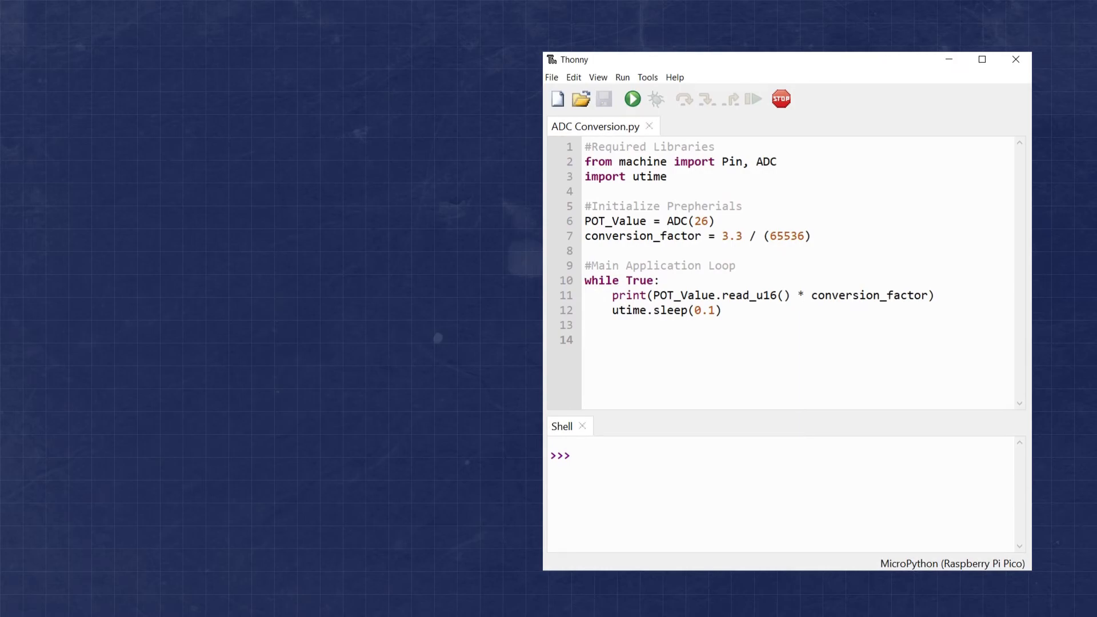
Step: Run ADC Conversion.py scaling read_u16() by 3.3 / 65536, printing about 0.0185 V
{"action": "left_click", "coordinate": [585, 340]}
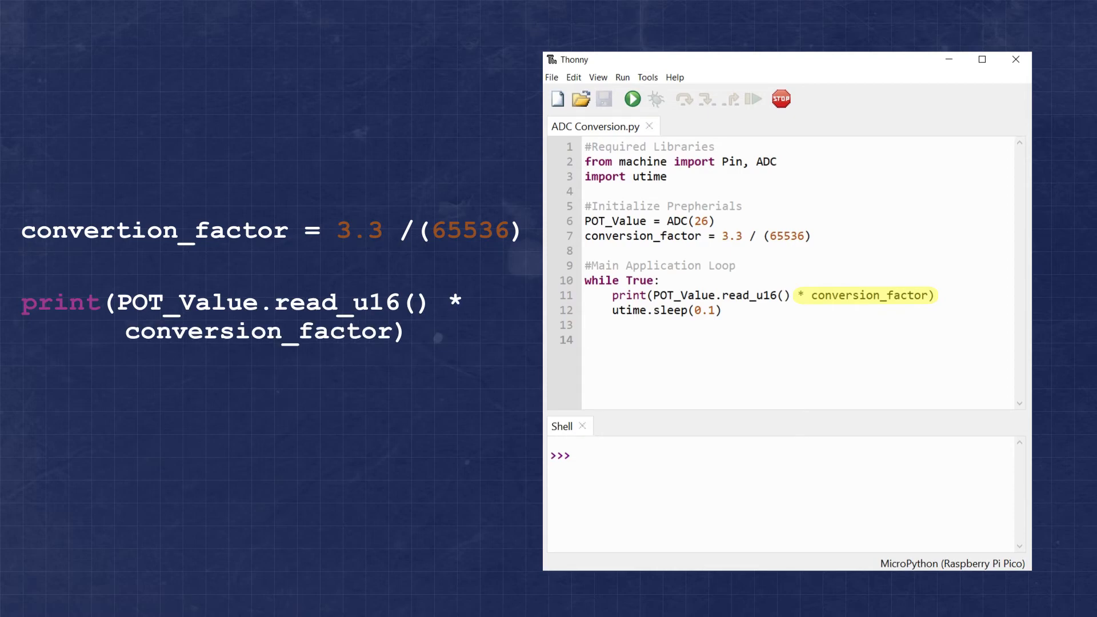
{"action": "left_click", "coordinate": [631, 99]}
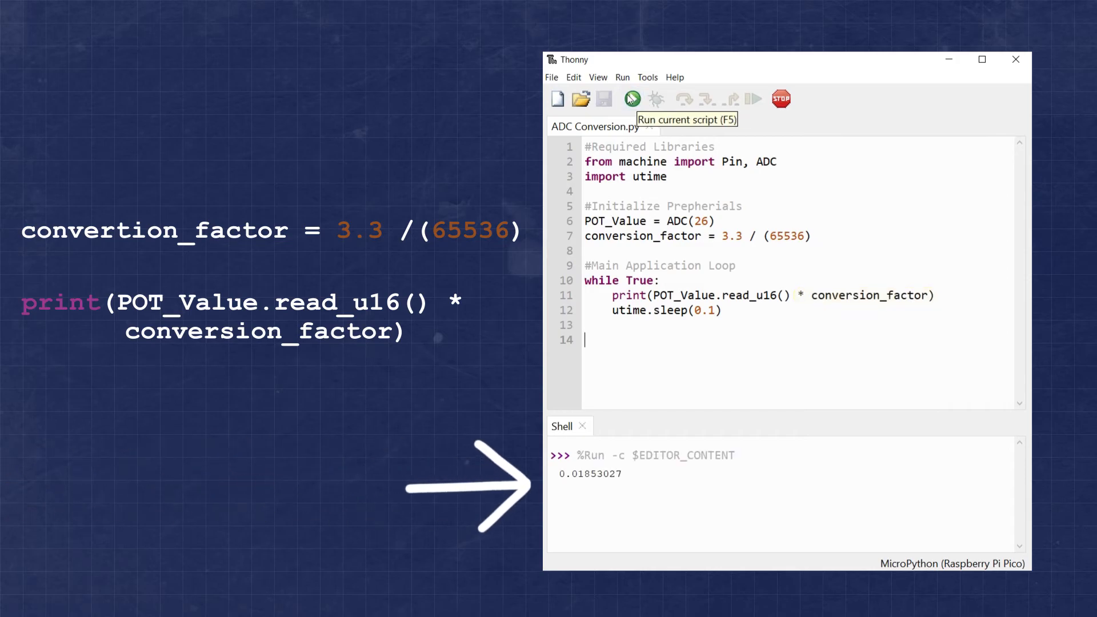